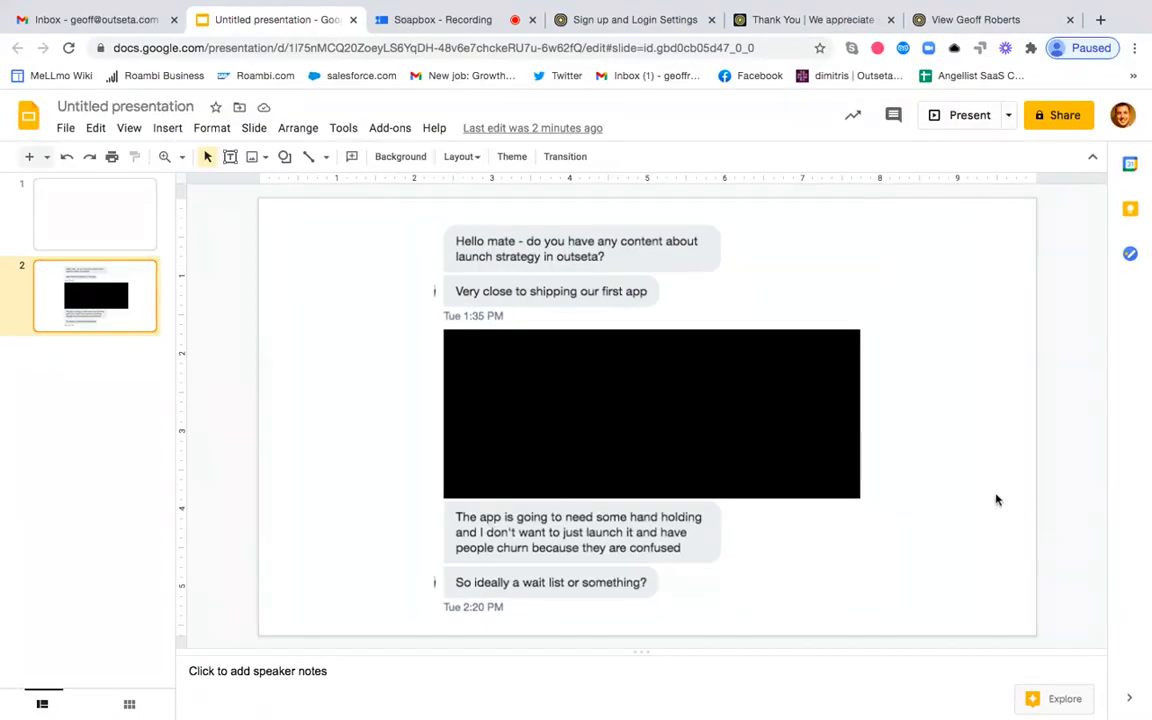
# Switch from the Google Slides chat screenshot to Outseta's Sign up and Login Settings.
pyautogui.click(634, 20)
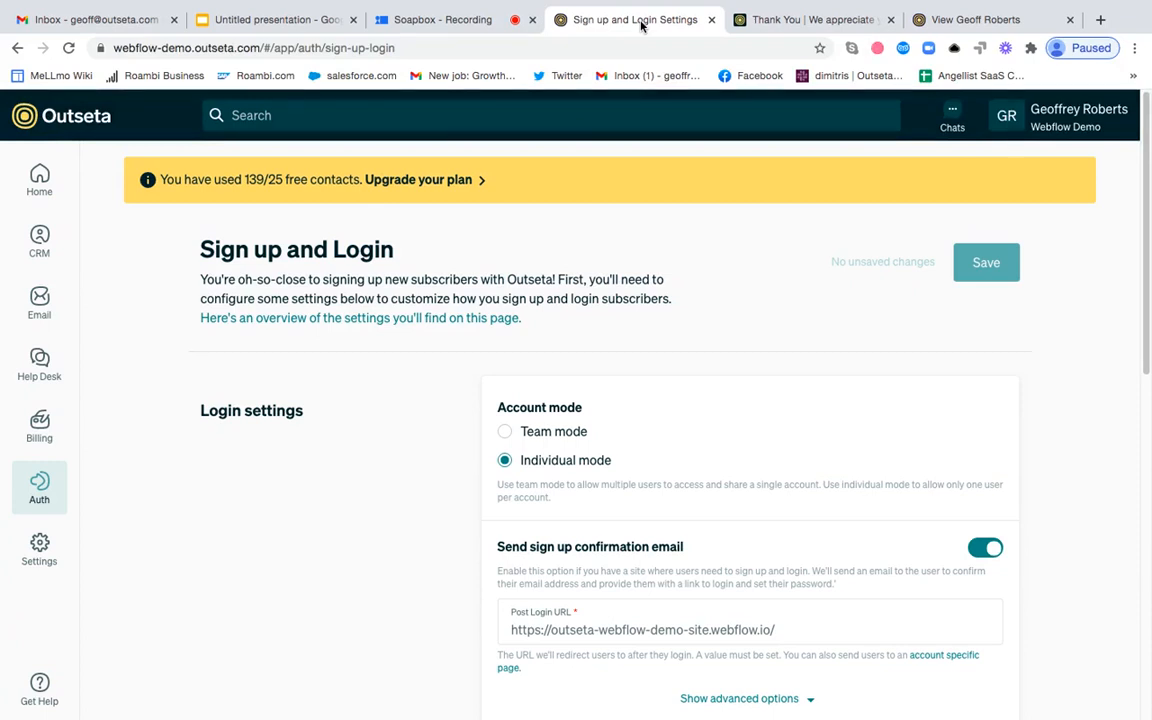
pyautogui.moveTo(540, 142)
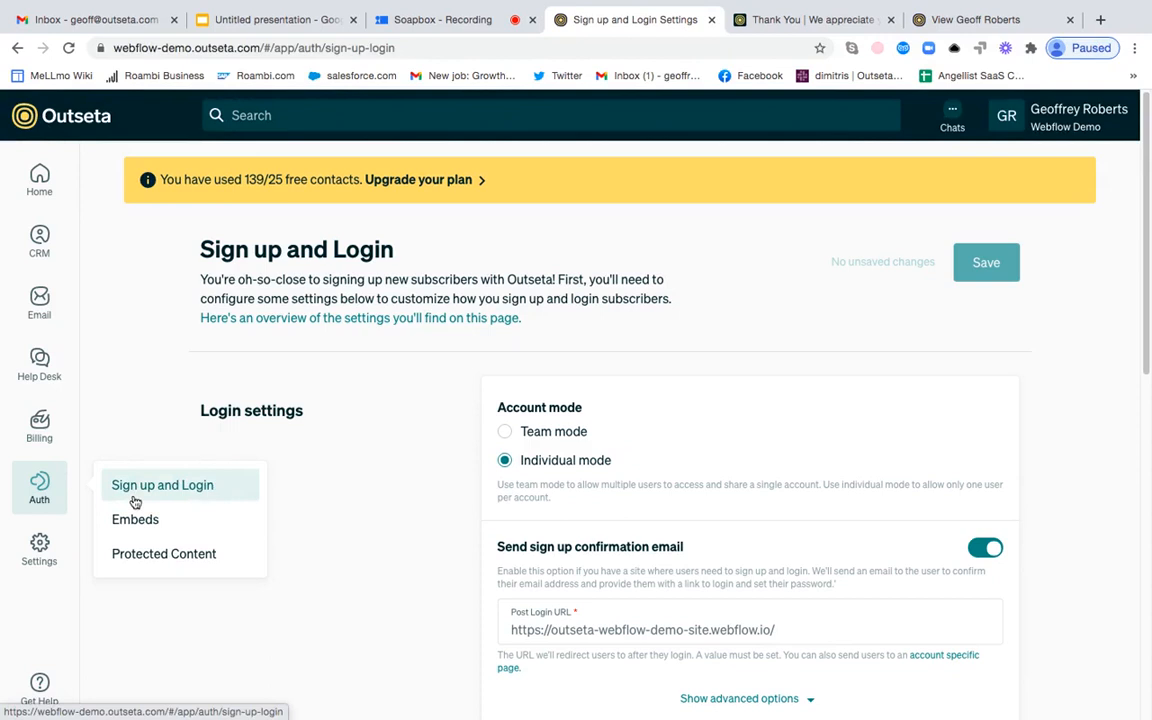
pyautogui.moveTo(420, 450)
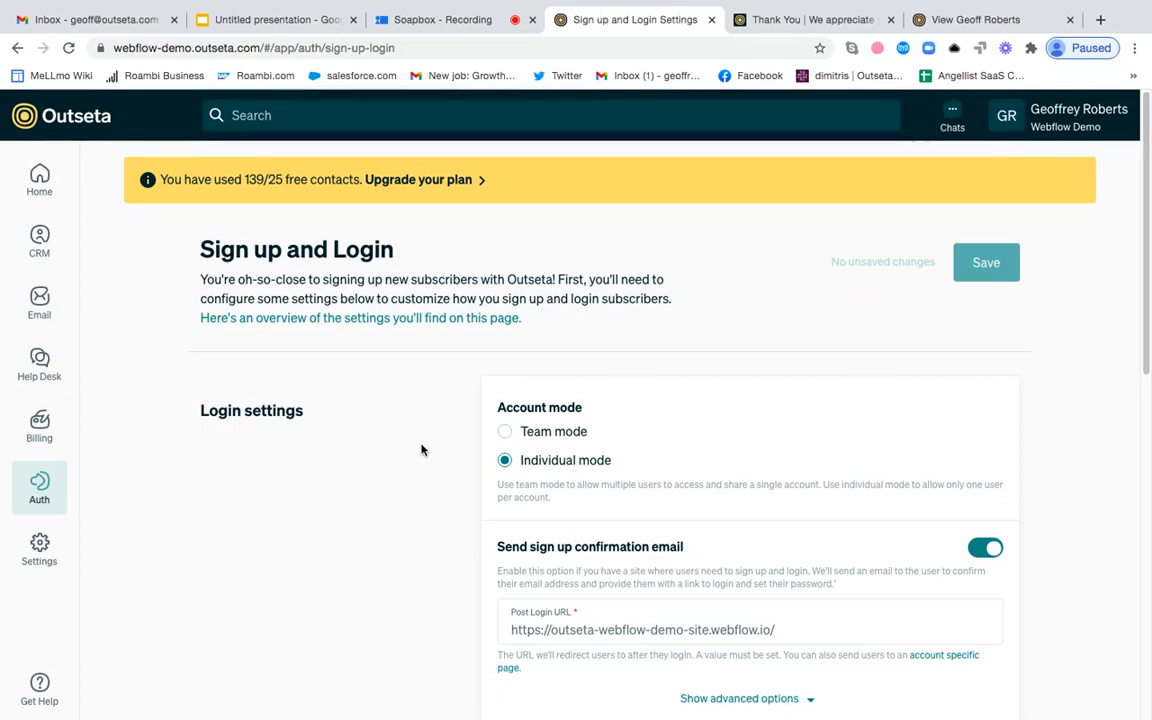
pyautogui.moveTo(700, 368)
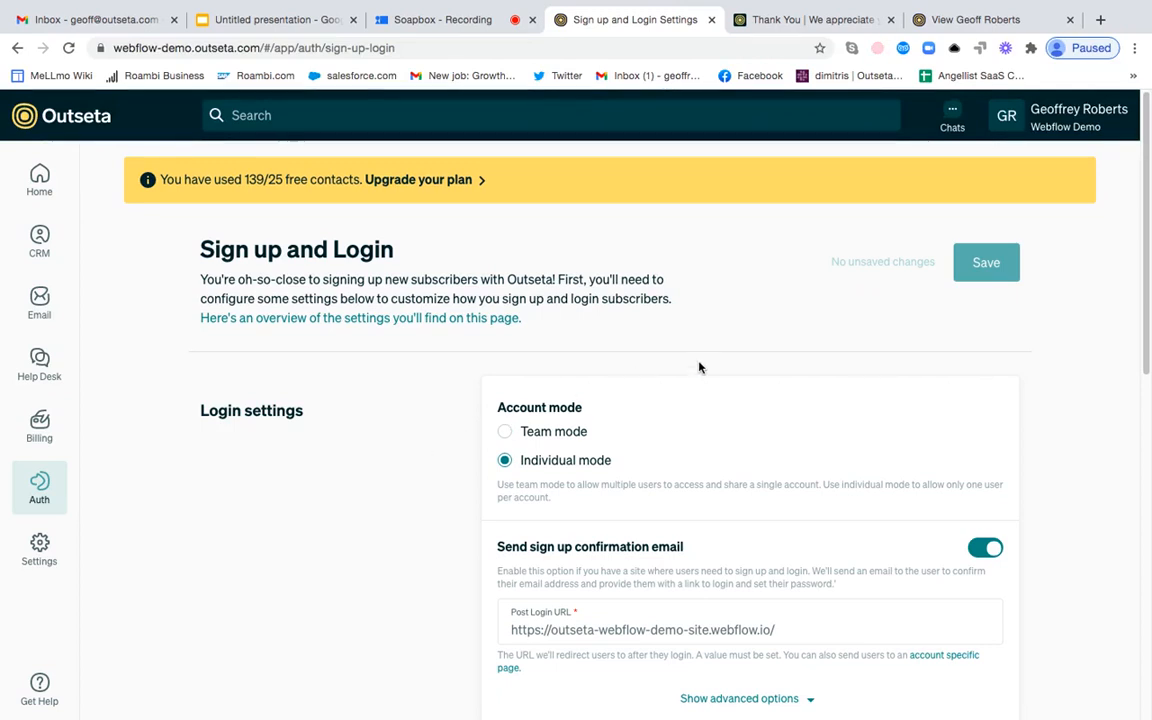
# Switch off 'Send sign up confirmation email' in the Auth > Sign up and Login settings.
pyautogui.scroll(-3)
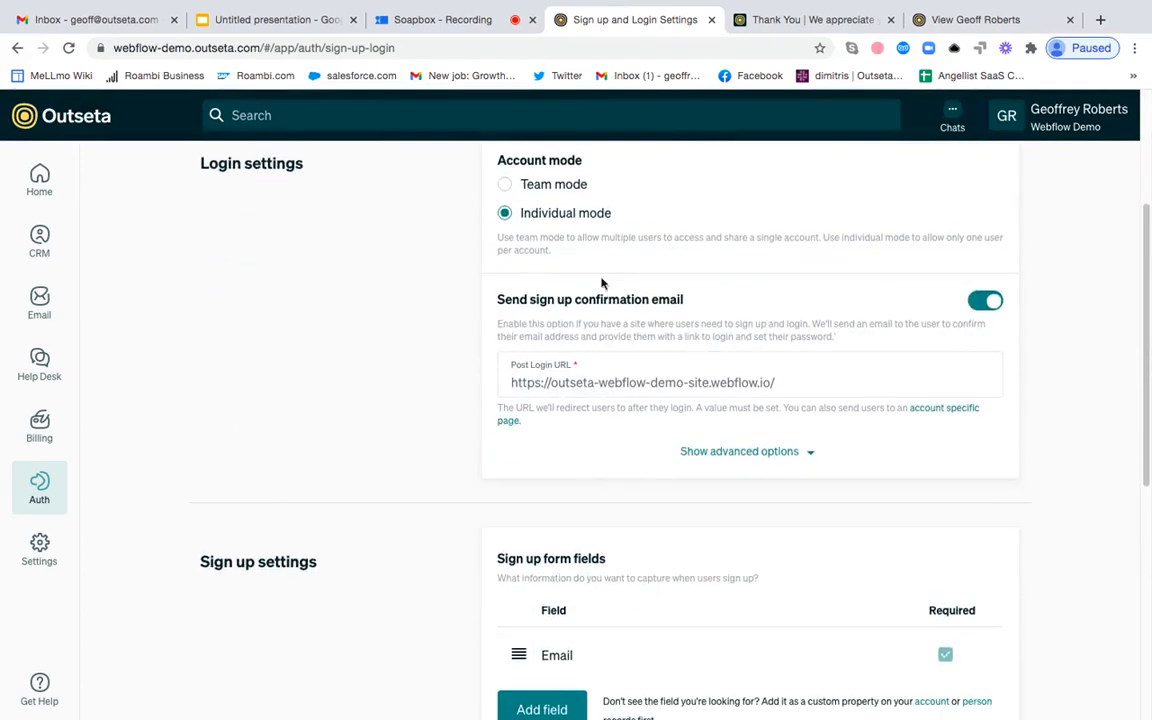
pyautogui.moveTo(576, 340)
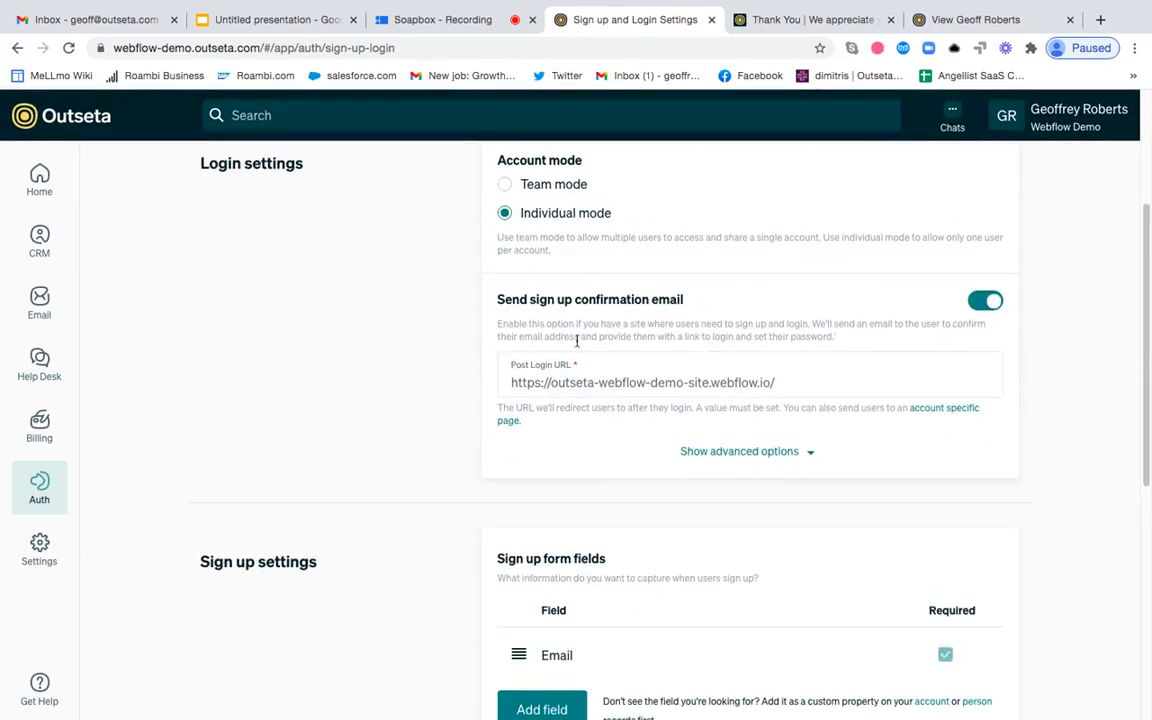
pyautogui.moveTo(696, 328)
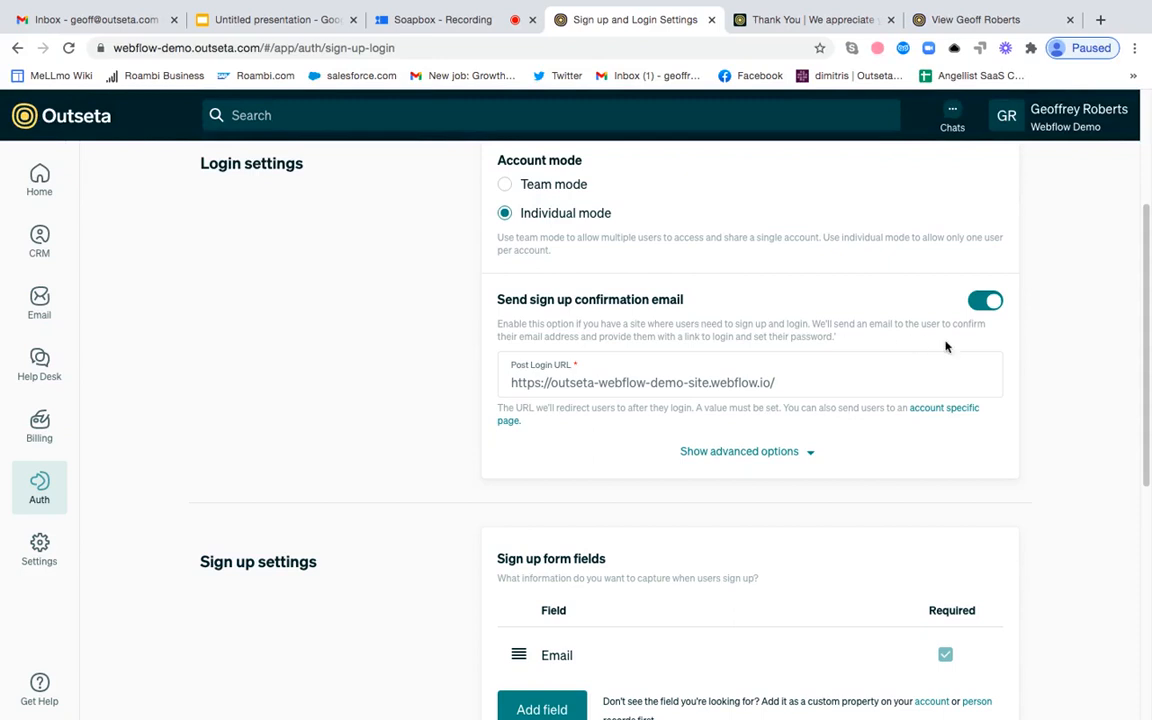
pyautogui.moveTo(964, 344)
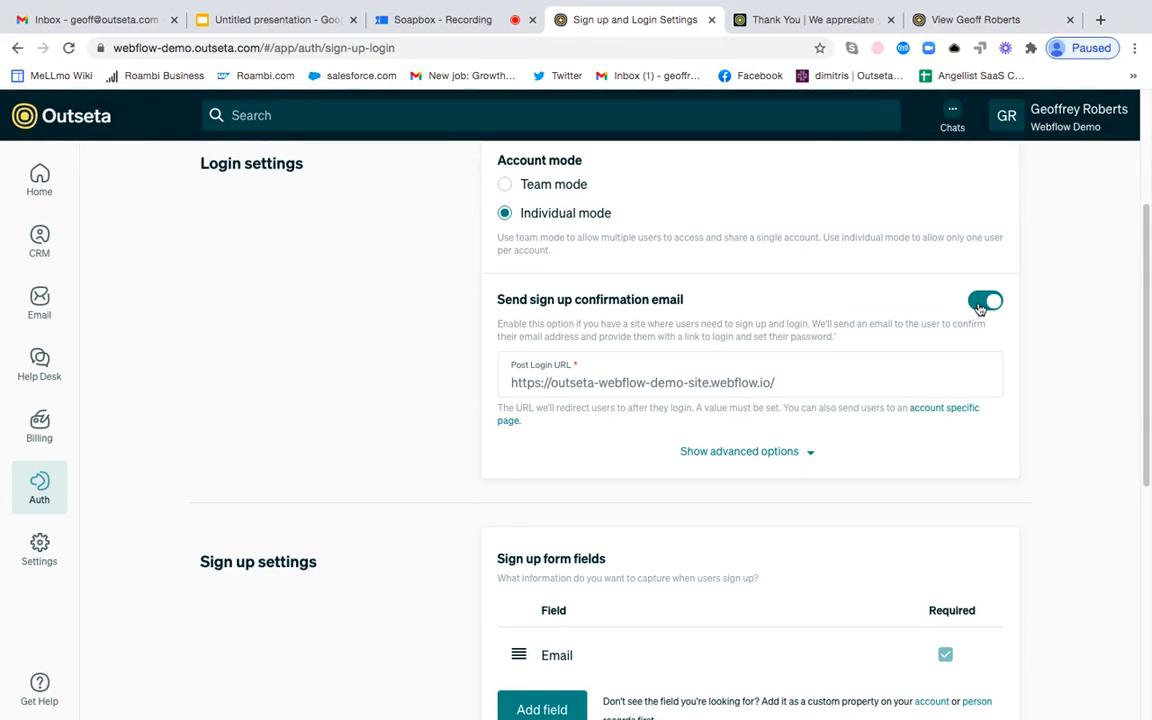
pyautogui.click(984, 302)
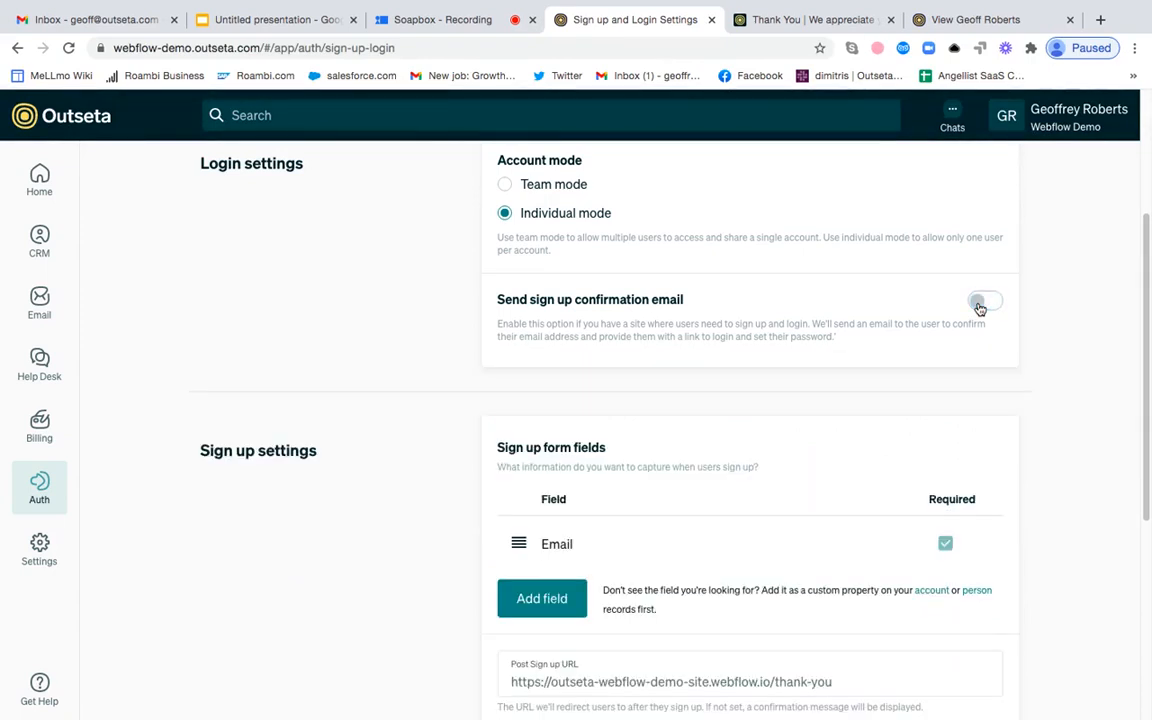
# Inspect the Post Sign up URL field, then view the 'Thank You' page it points to.
pyautogui.scroll(-3)
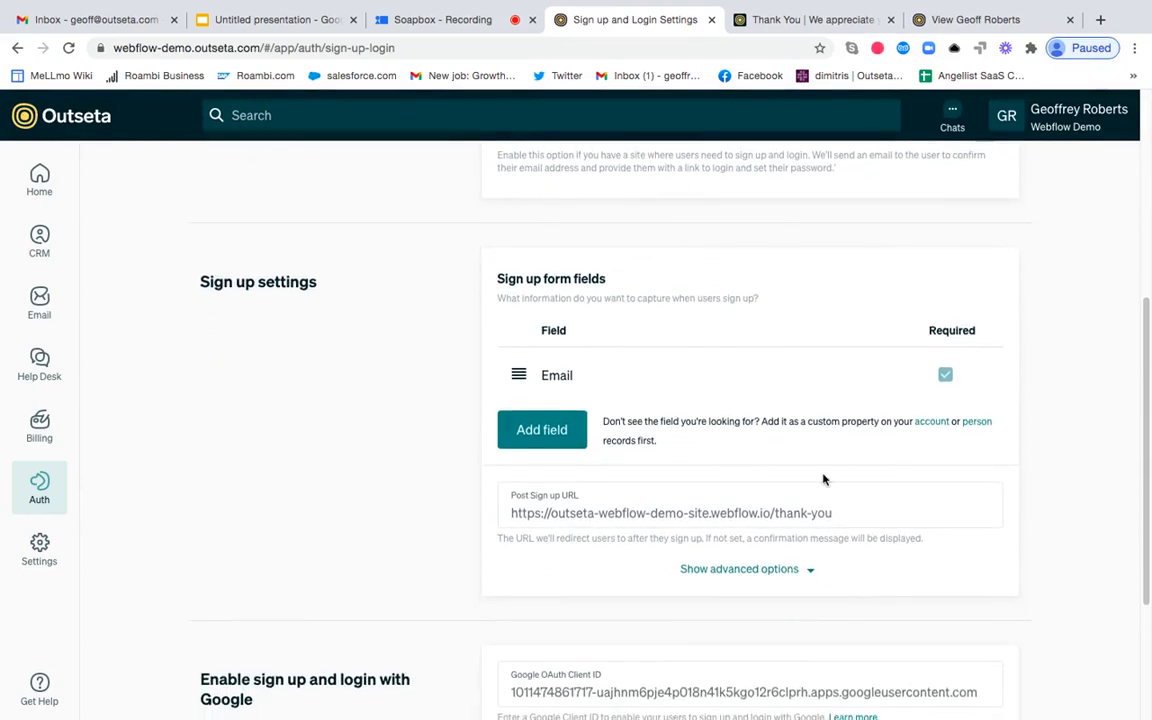
pyautogui.moveTo(668, 408)
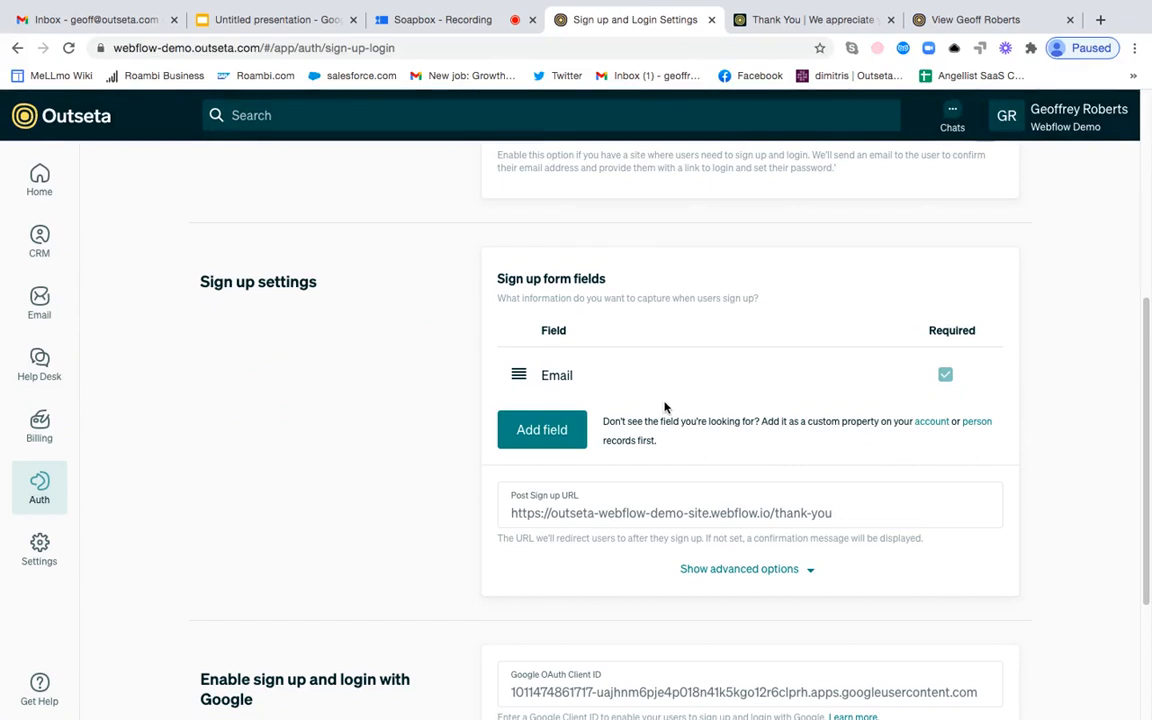
pyautogui.moveTo(604, 556)
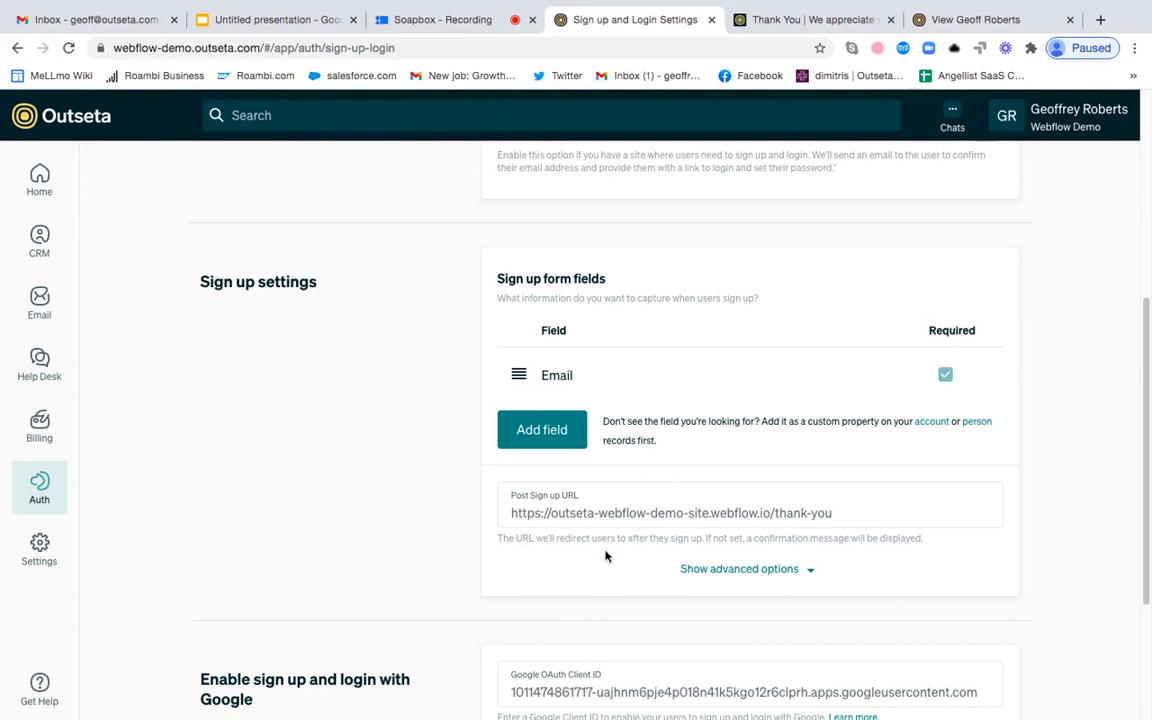
pyautogui.moveTo(620, 632)
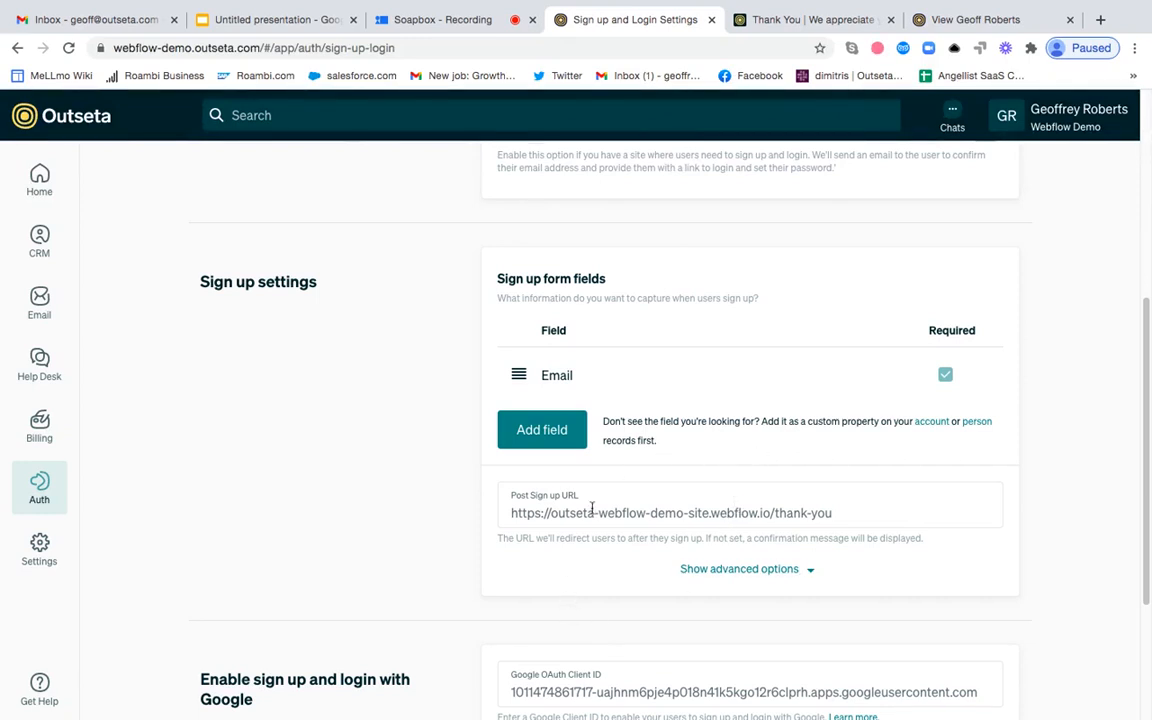
pyautogui.click(810, 20)
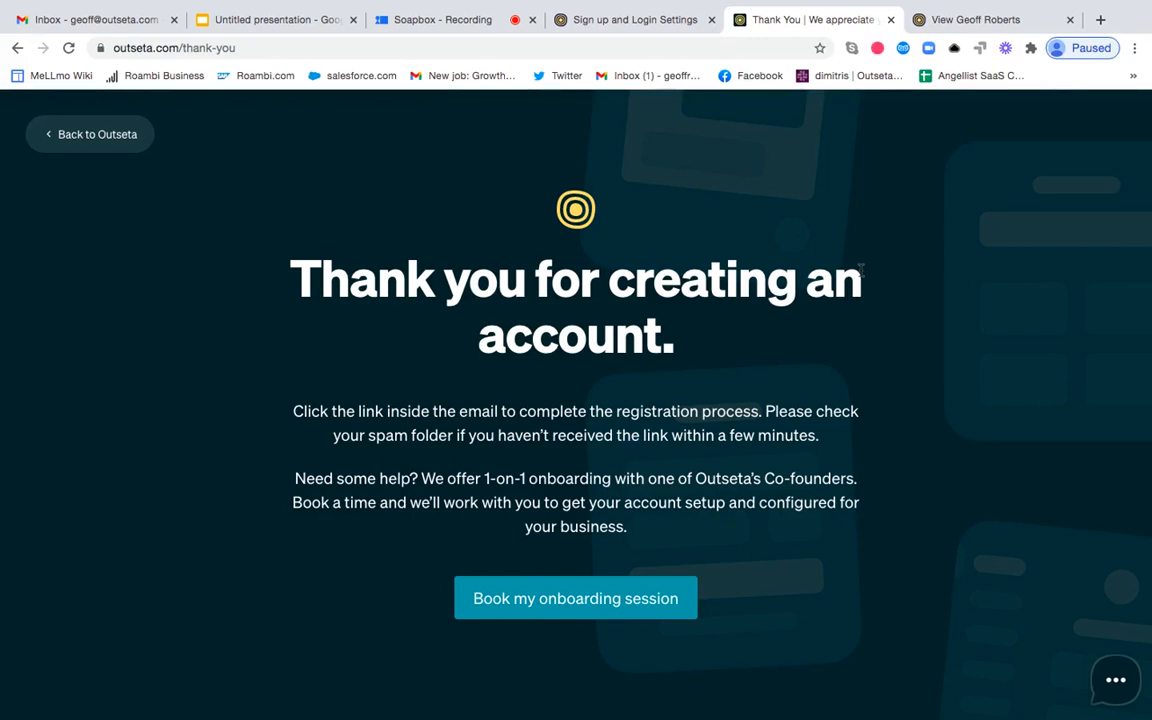
pyautogui.moveTo(520, 548)
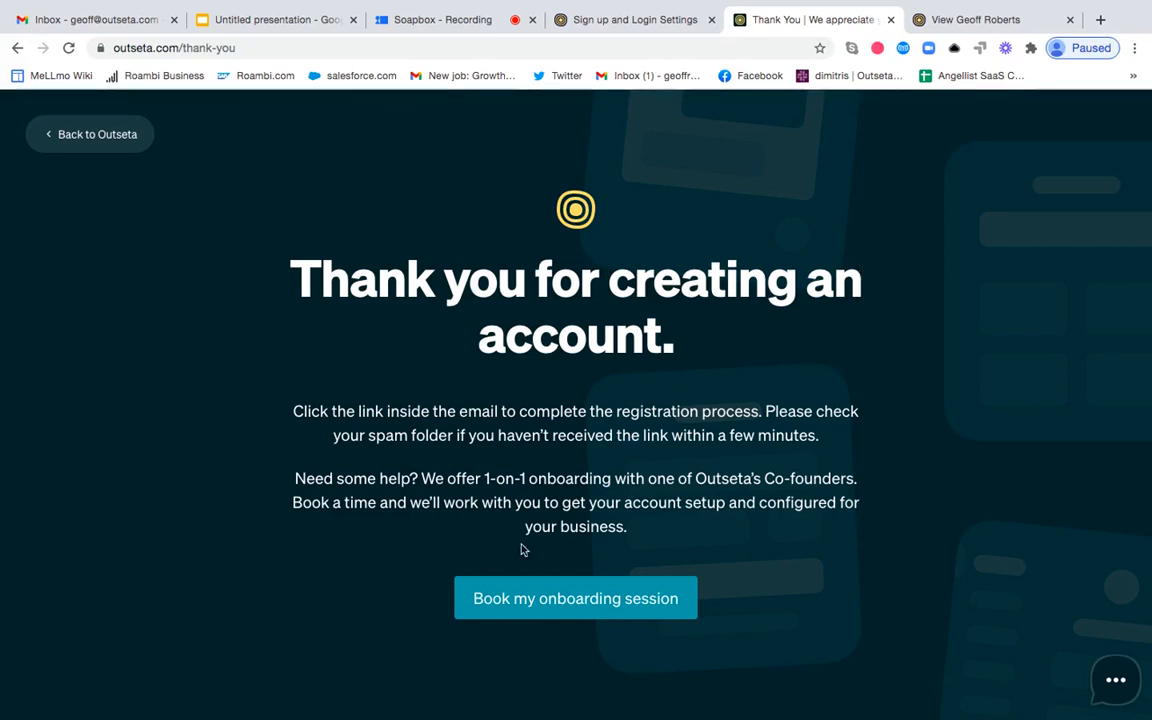
pyautogui.moveTo(670, 644)
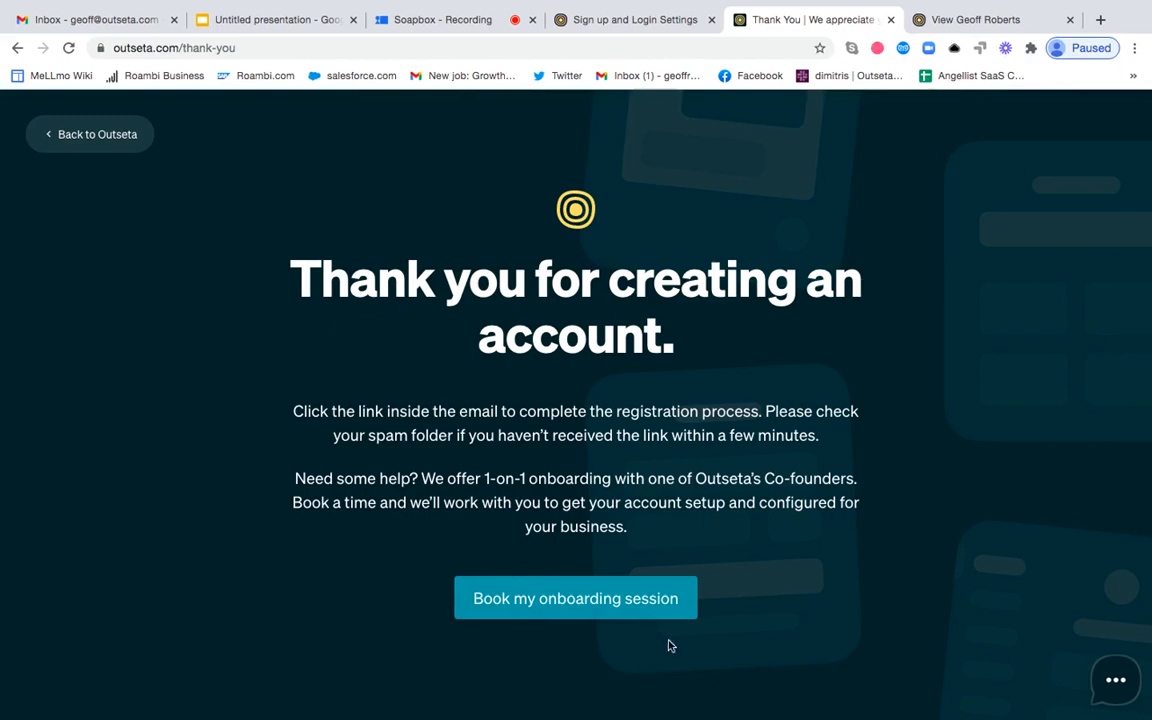
pyautogui.moveTo(704, 628)
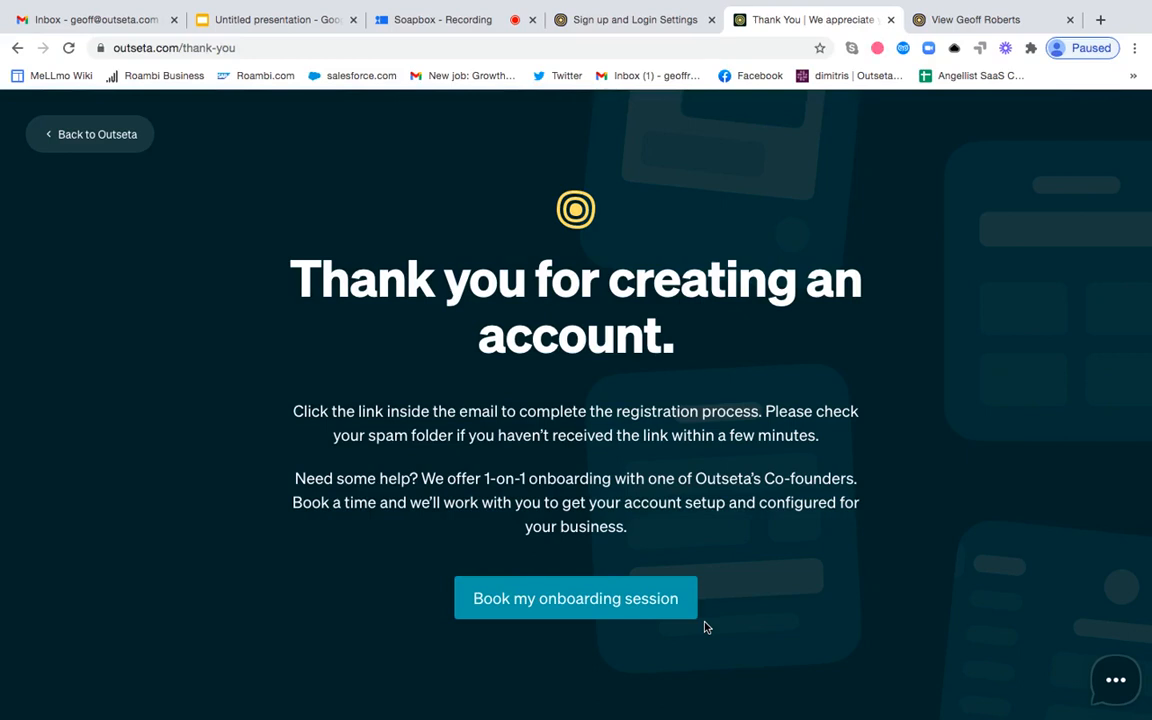
pyautogui.moveTo(828, 436)
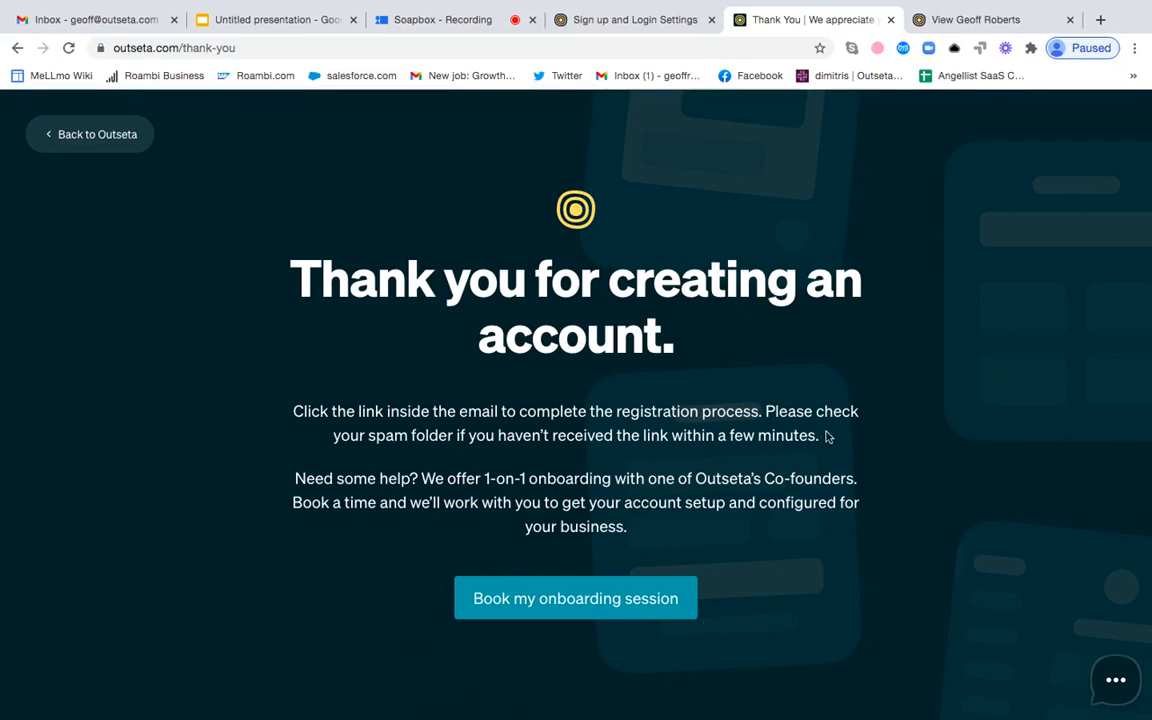
pyautogui.moveTo(700, 660)
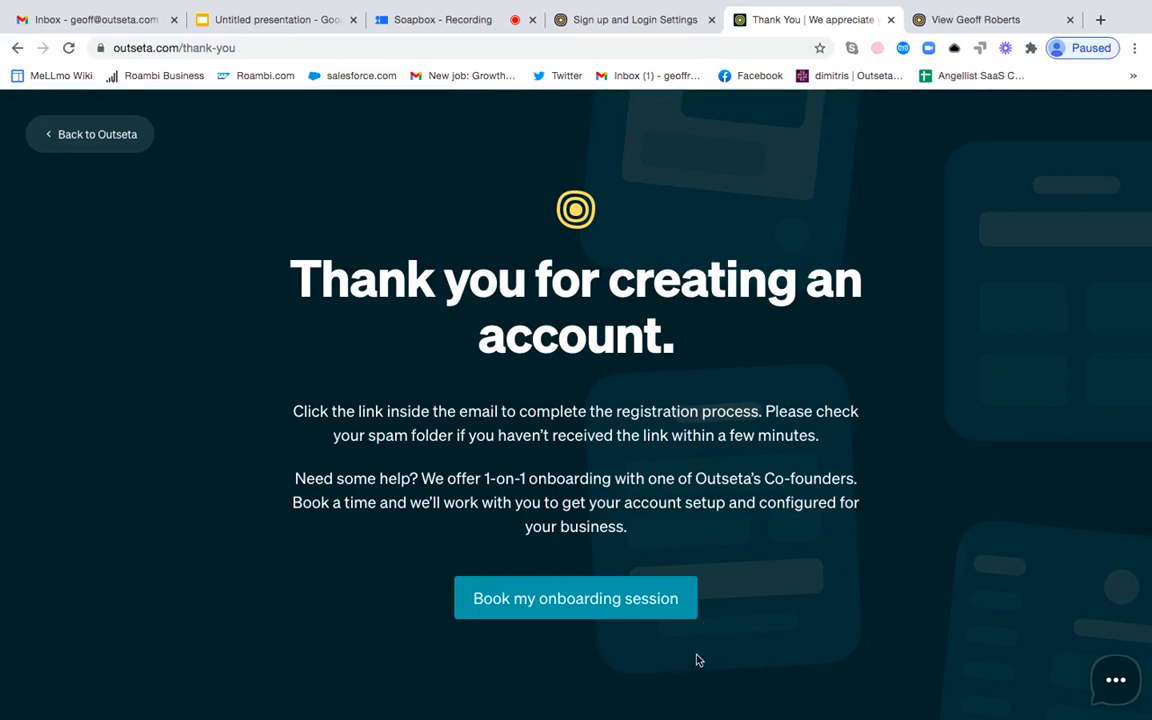
pyautogui.moveTo(324, 352)
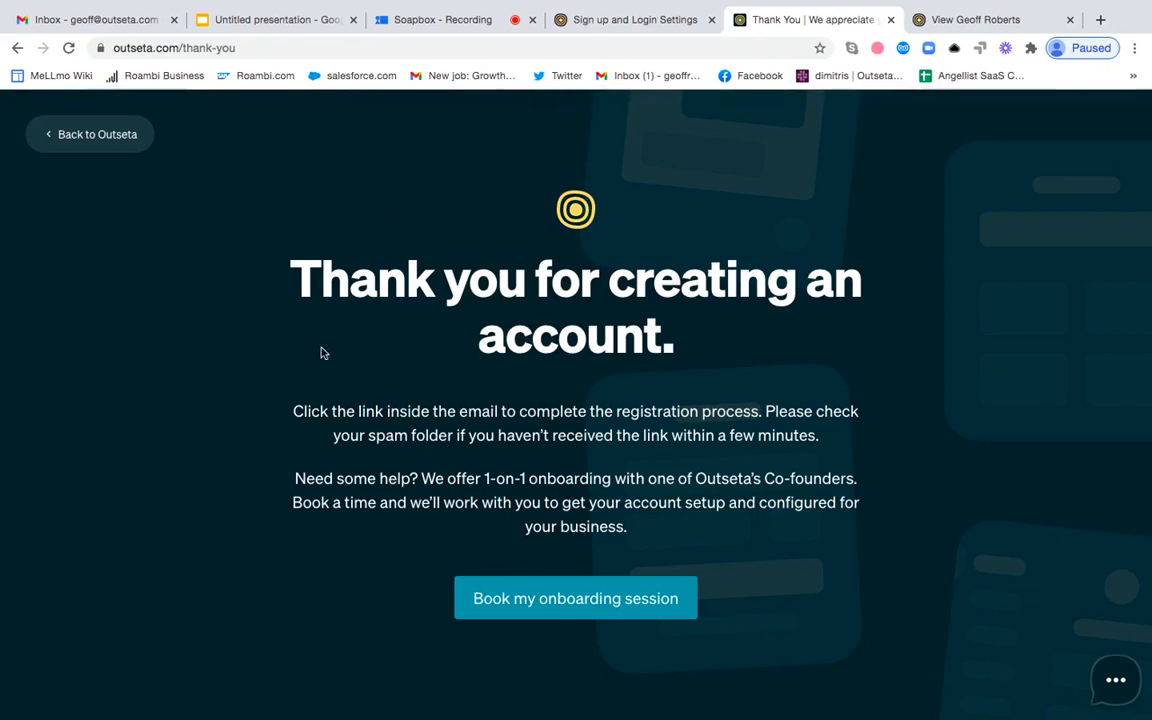
pyautogui.moveTo(386, 368)
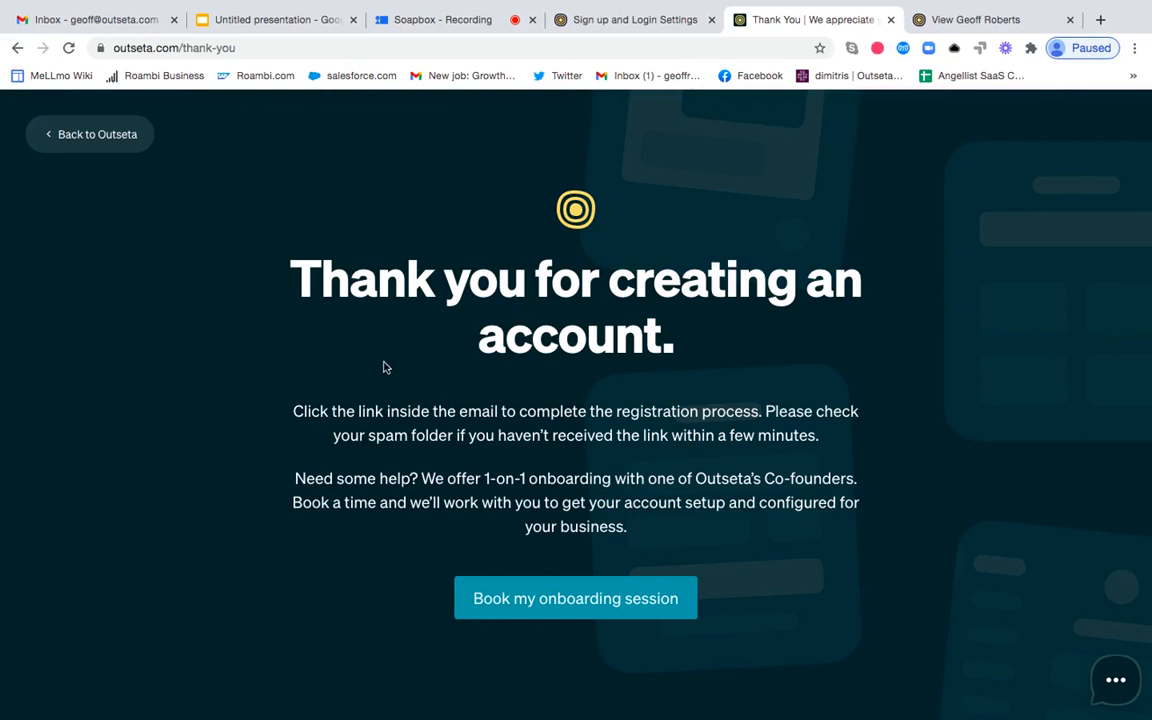
pyautogui.moveTo(586, 568)
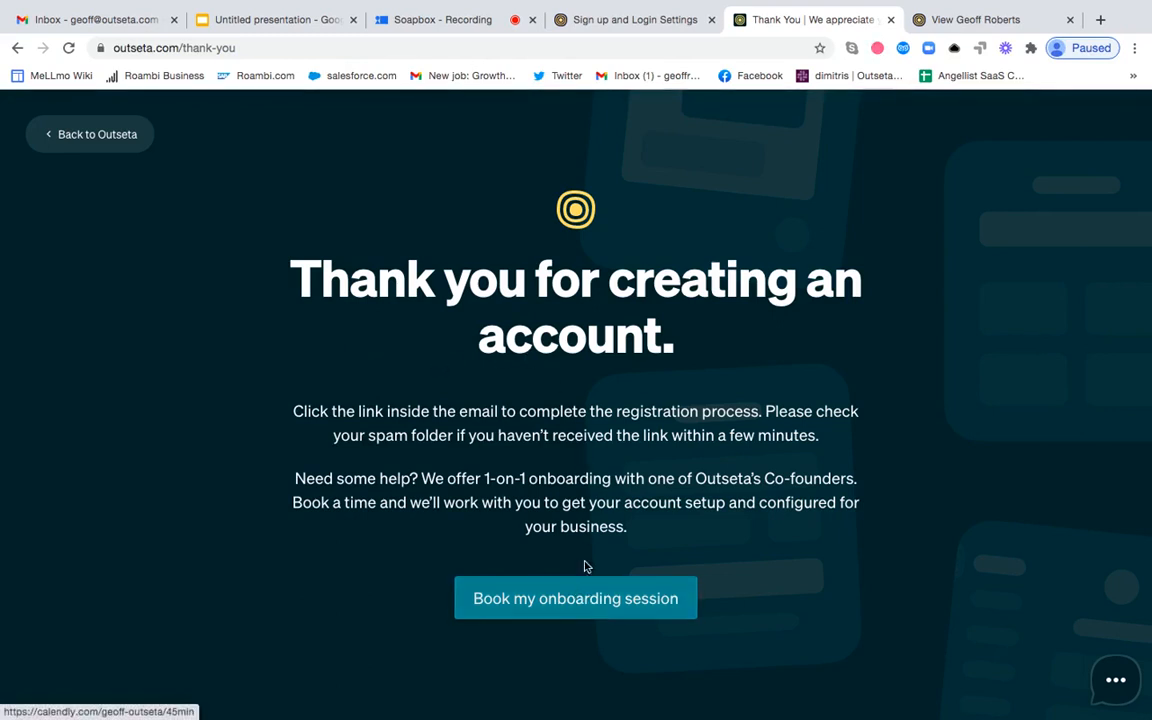
pyautogui.moveTo(588, 550)
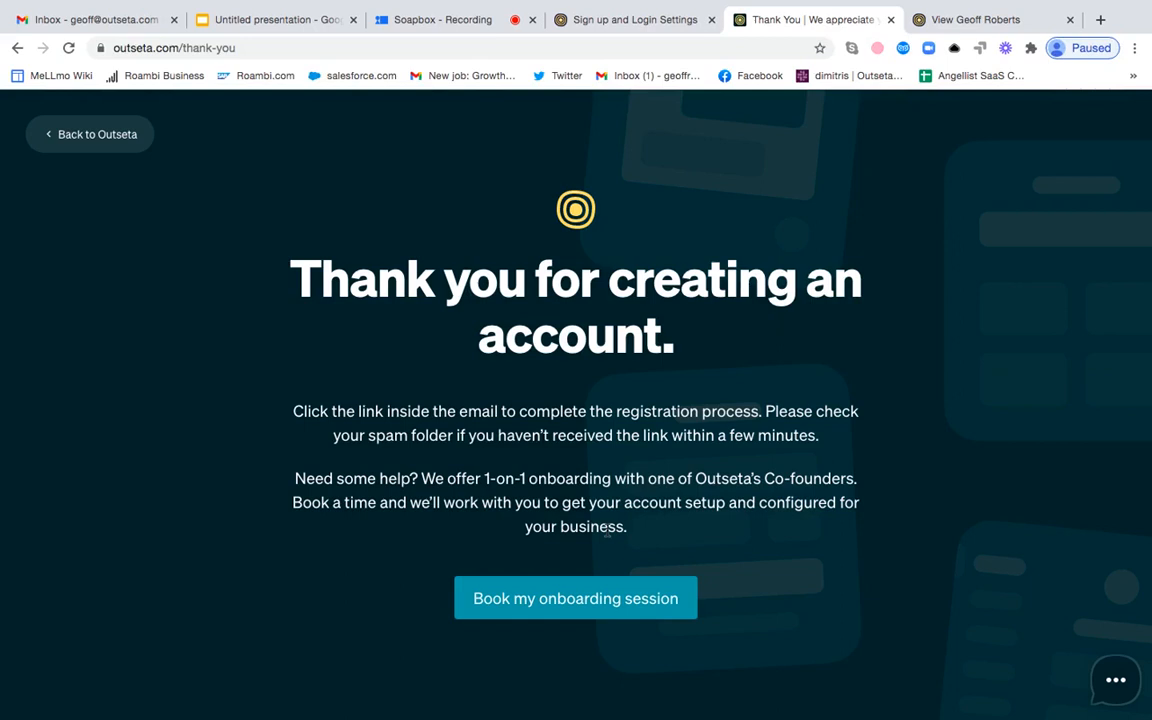
pyautogui.moveTo(576, 598)
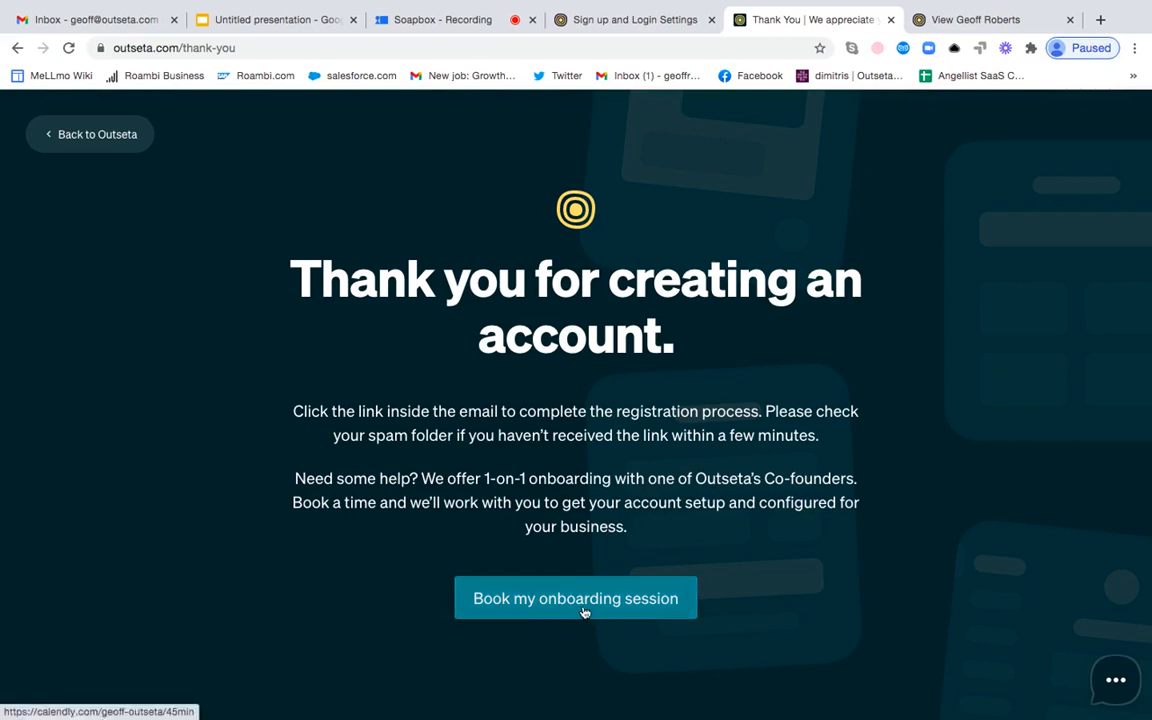
# Follow 'Book my onboarding session' to the Calendly 1-on-1 Onboarding scheduling page.
pyautogui.click(576, 598)
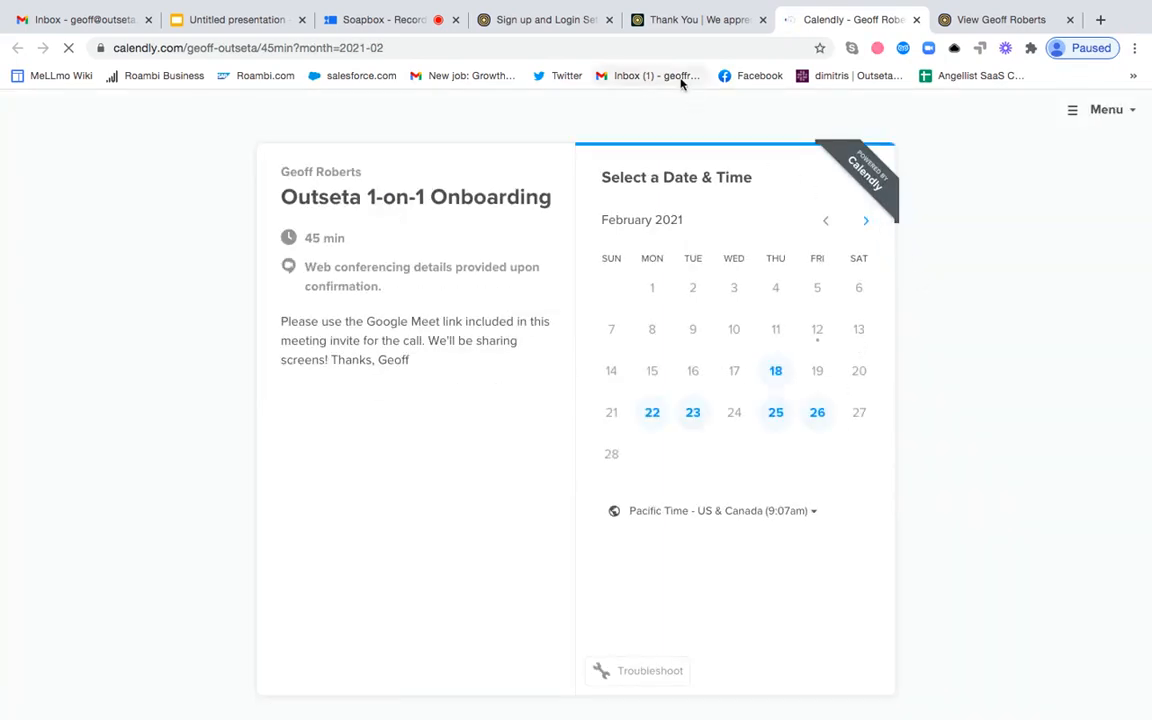
# Return from Calendly to Outseta's Sign up and Login Settings.
pyautogui.click(544, 20)
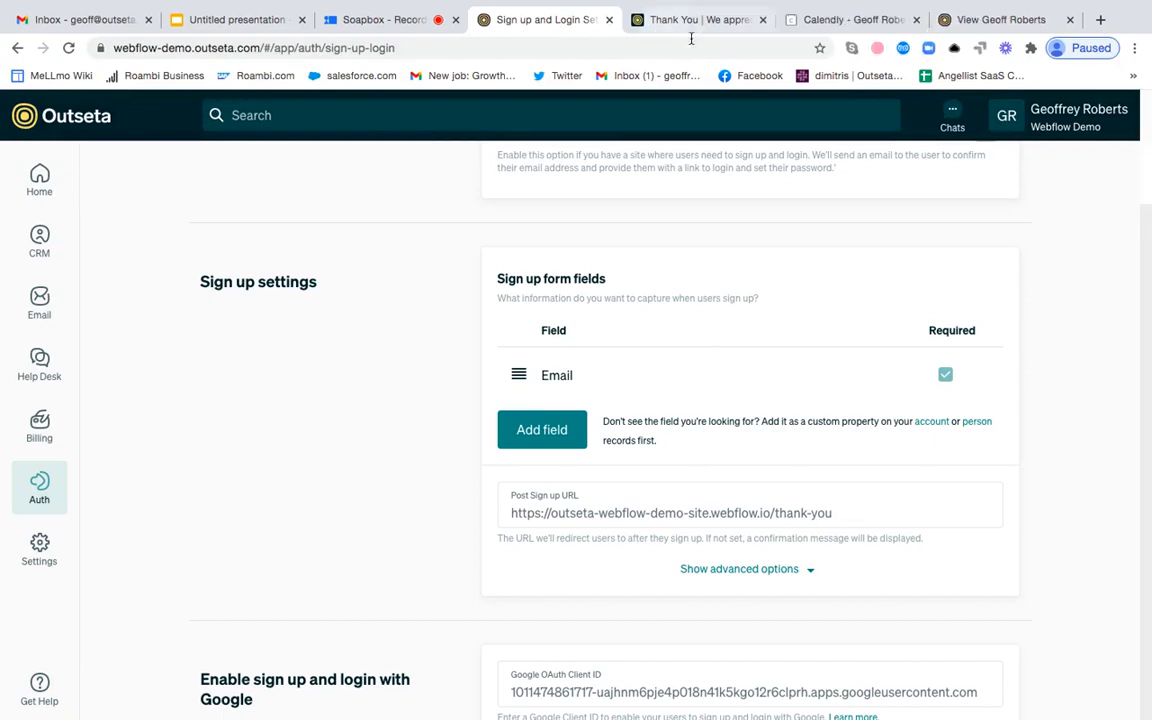
pyautogui.click(1000, 20)
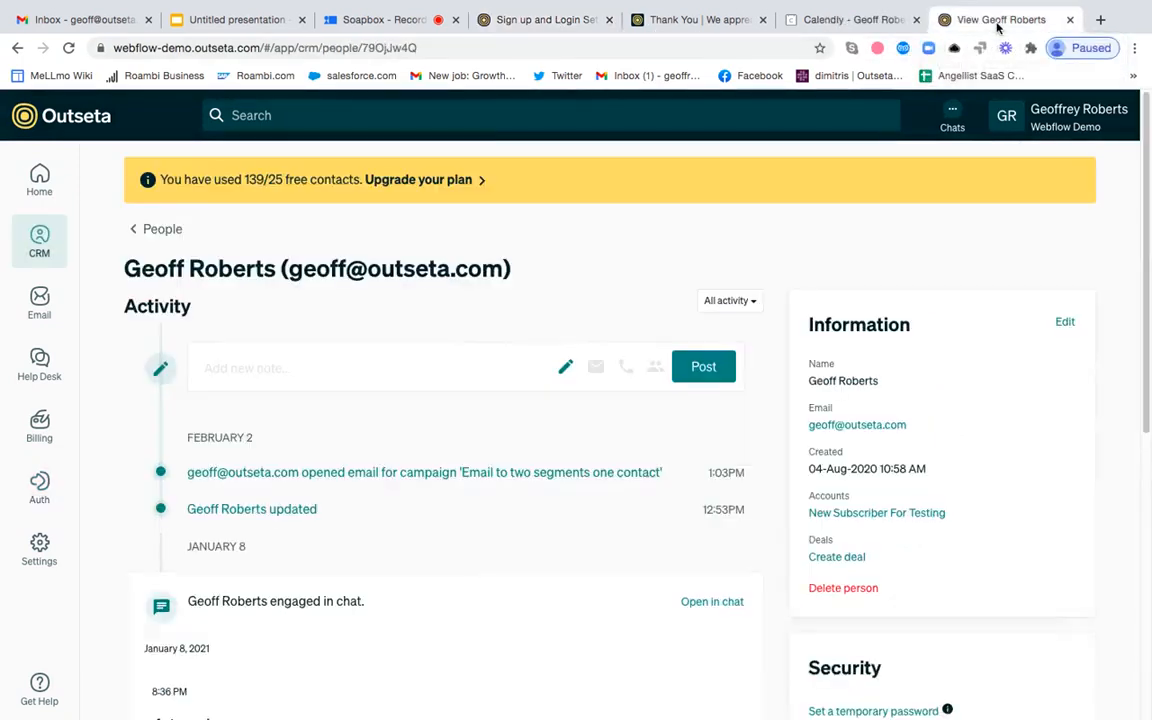
pyautogui.moveTo(112, 378)
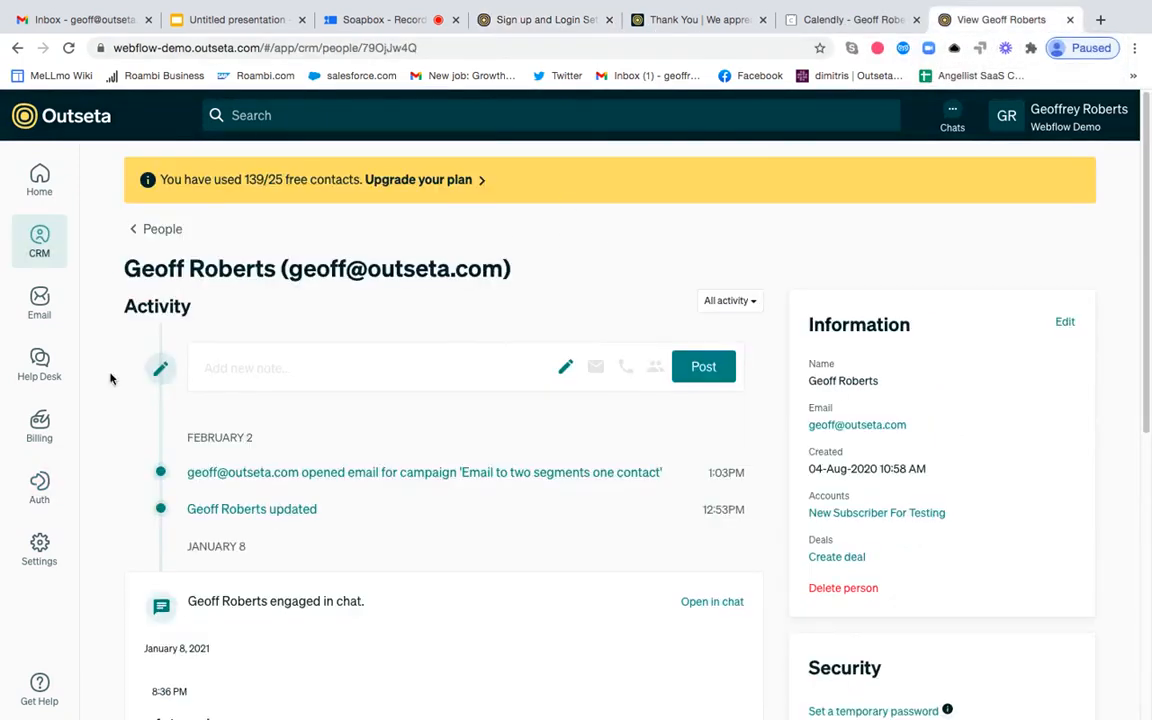
pyautogui.scroll(-3)
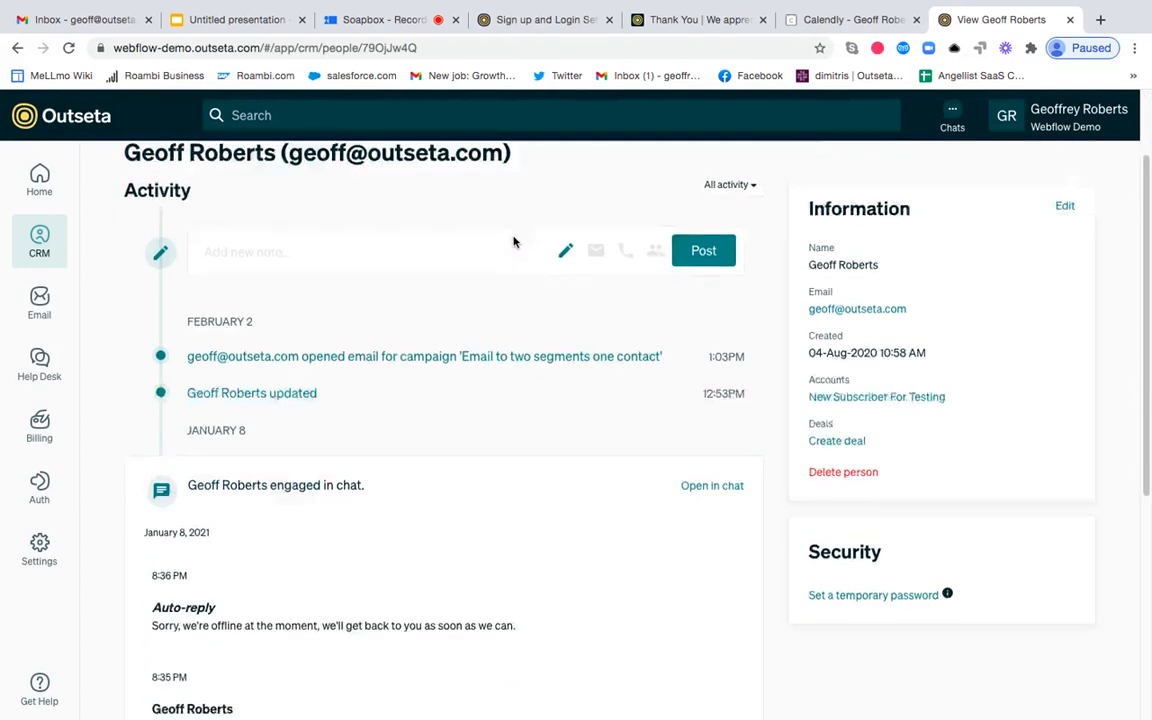
pyautogui.scroll(-3)
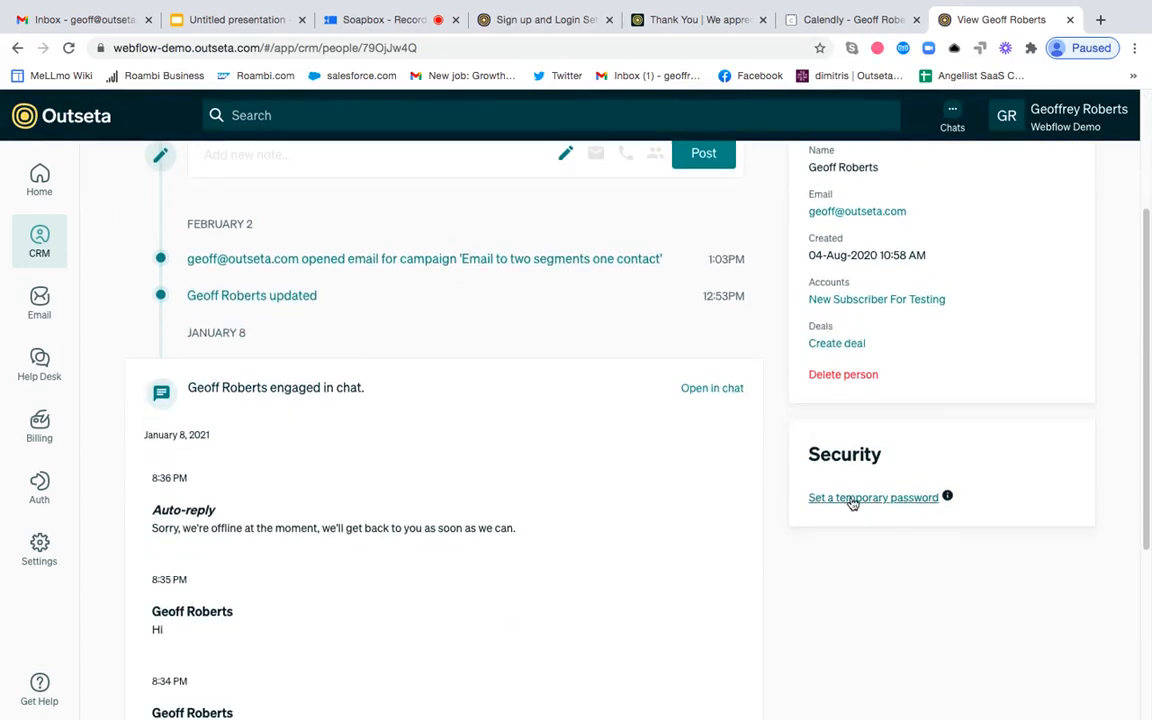
pyautogui.click(872, 496)
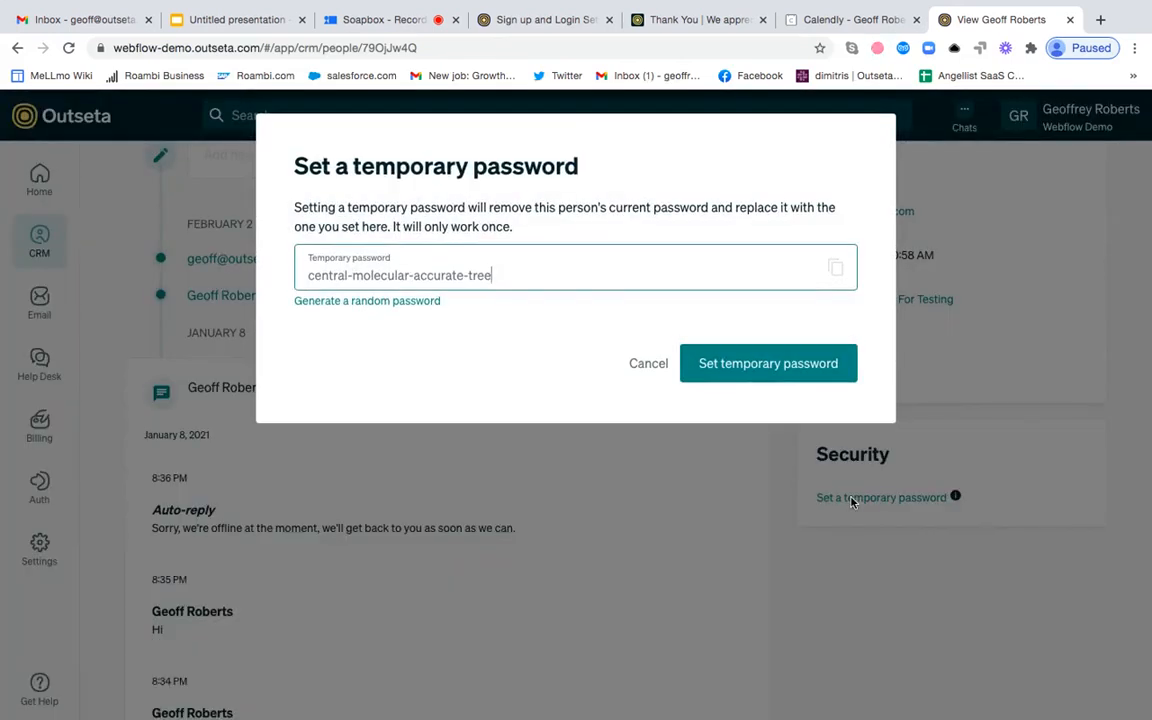